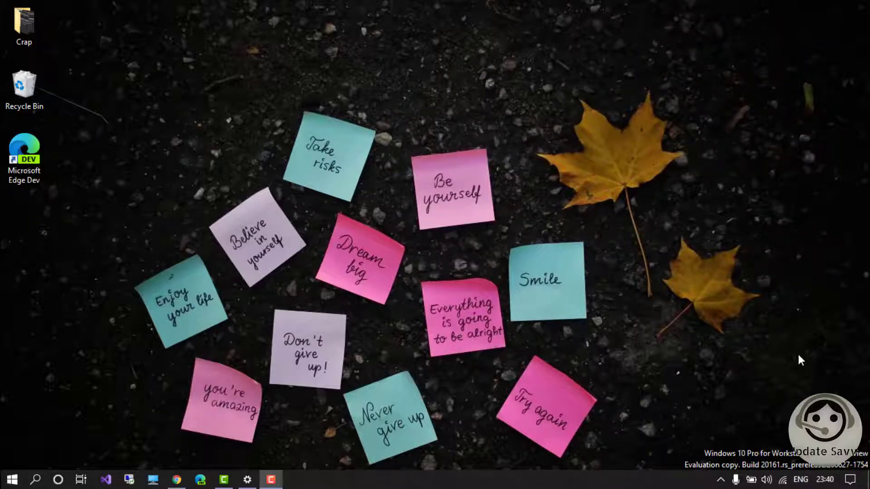
- Search Start for "about" so About your PC shows as the best match
click(35, 479)
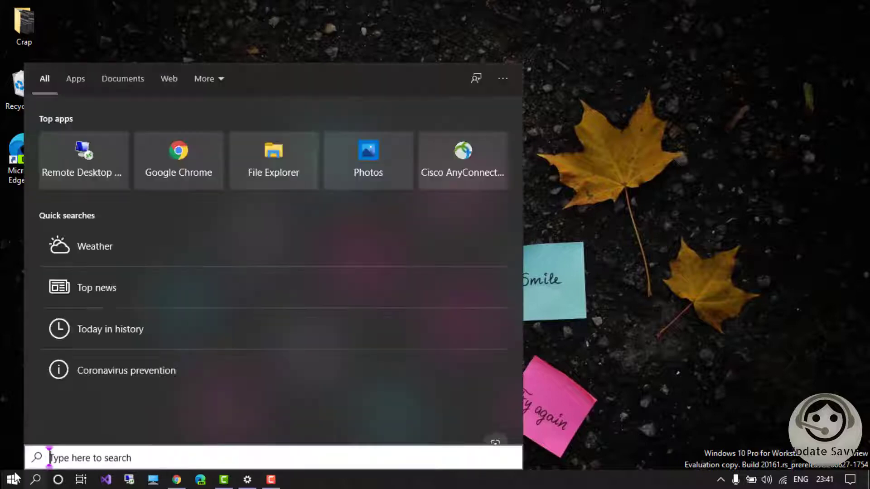
text(abo)
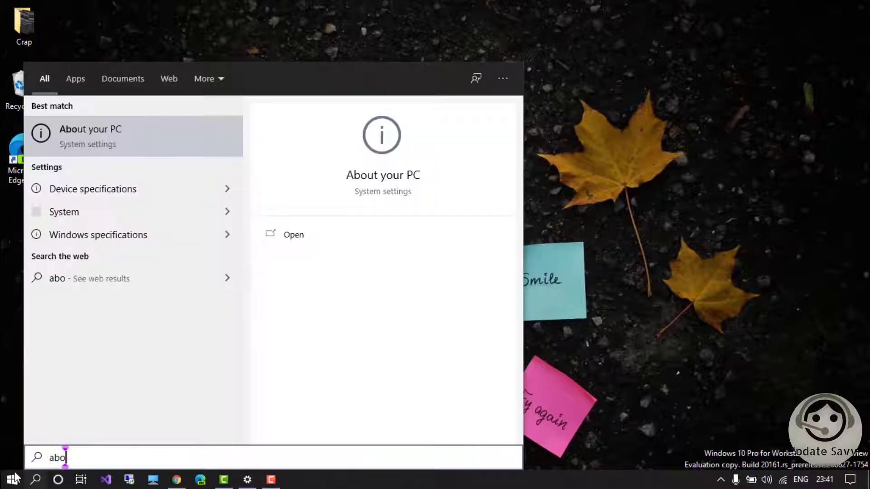
text(u)
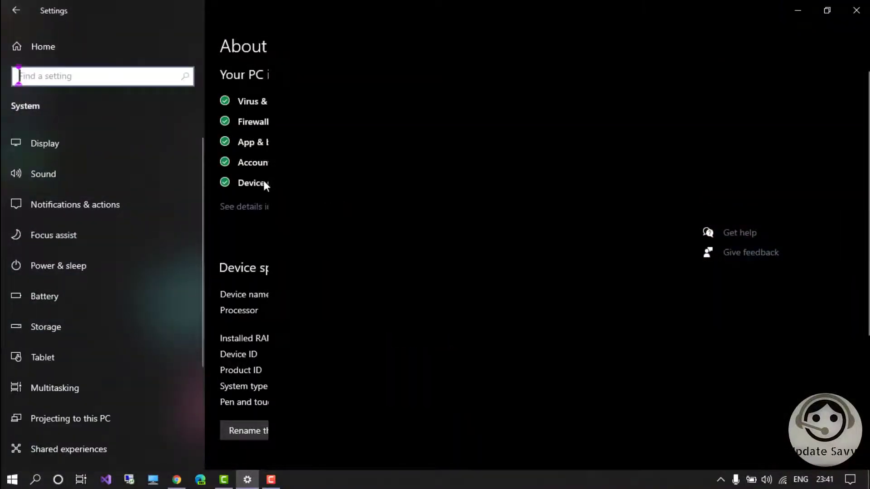
- Read the device and Windows specifications (x64, version 2004), then go to the KB4559004 support article
scroll(down, 3)
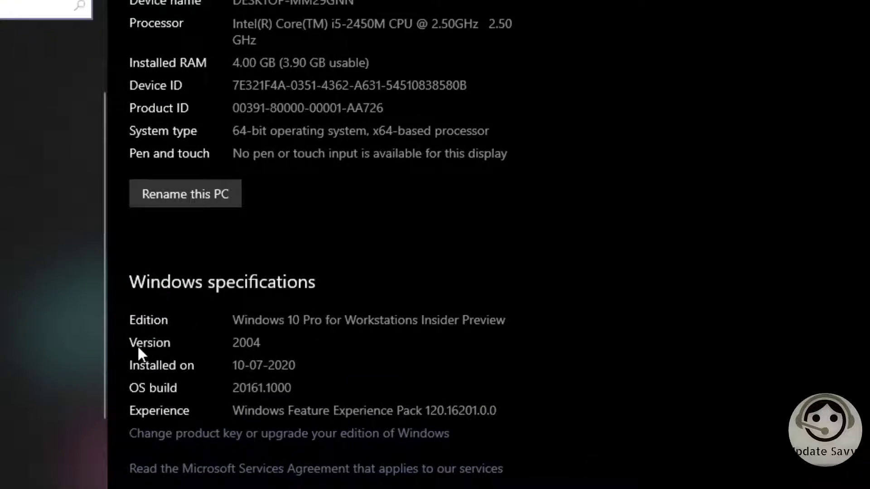
mouse_move(246, 355)
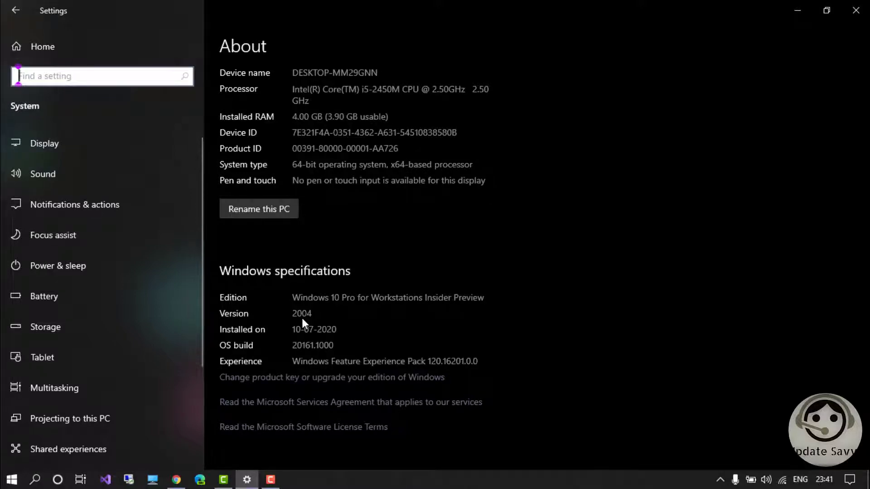
click(856, 10)
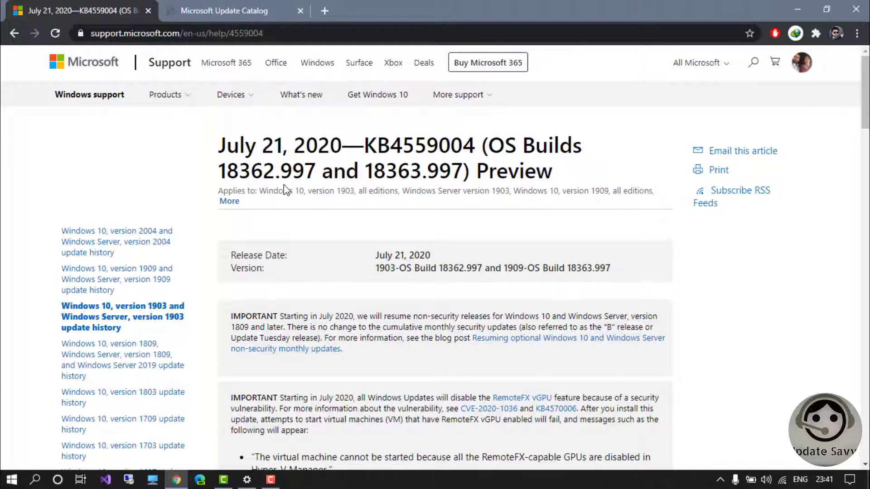
- From the version 1809 update history, go to the July 21, 2020 KB4559003 release article
scroll(down, 3)
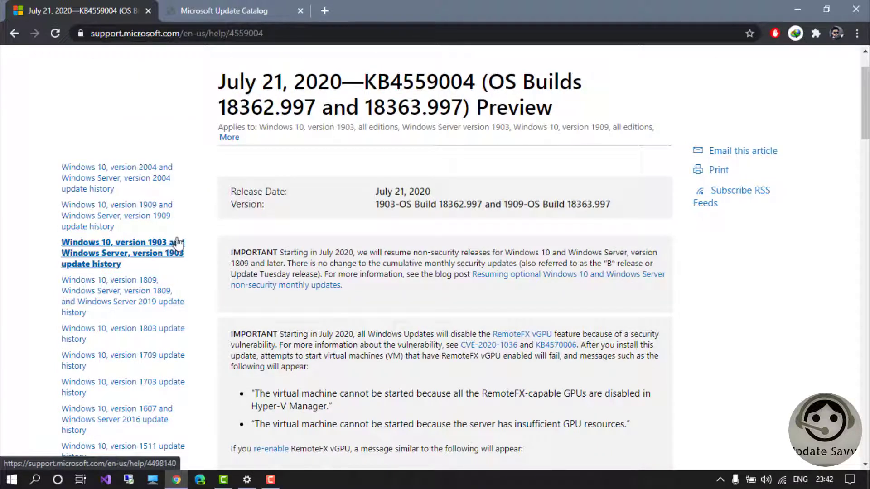
mouse_move(117, 291)
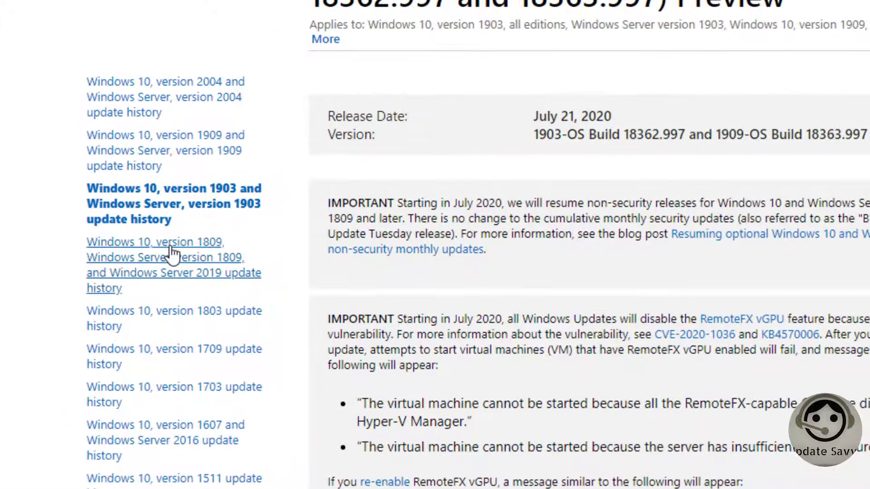
click(161, 265)
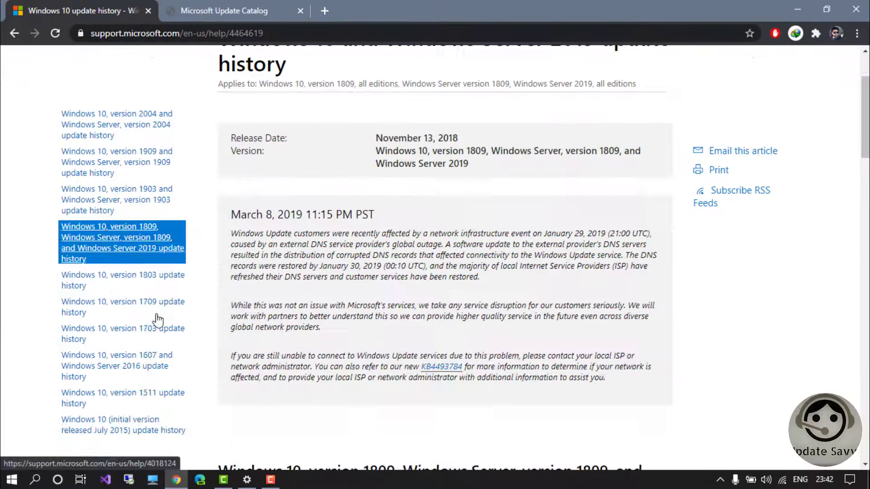
scroll(down, 3)
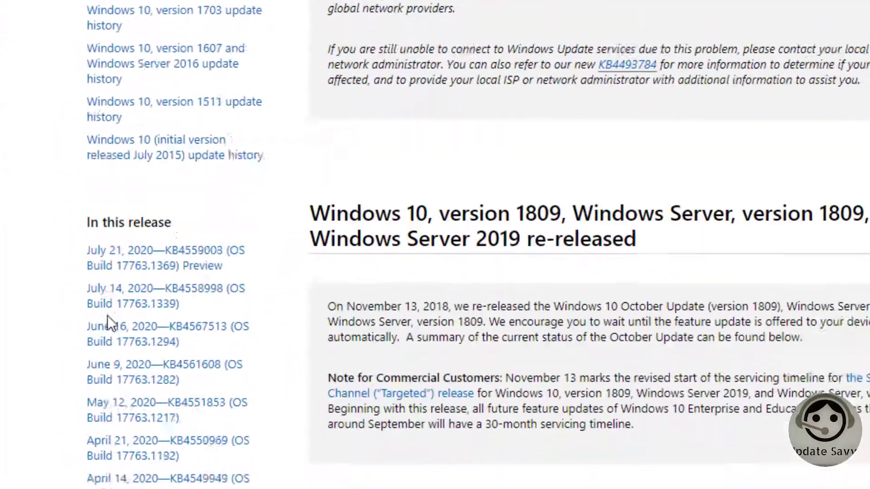
click(161, 250)
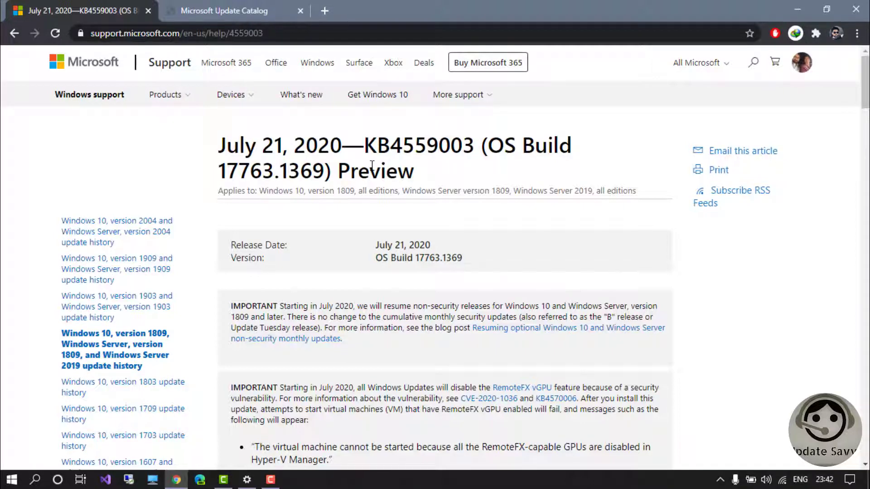
- Review the KB4559003 (build 17763.1369) highlights and improvements and fixes list
double_click(510, 145)
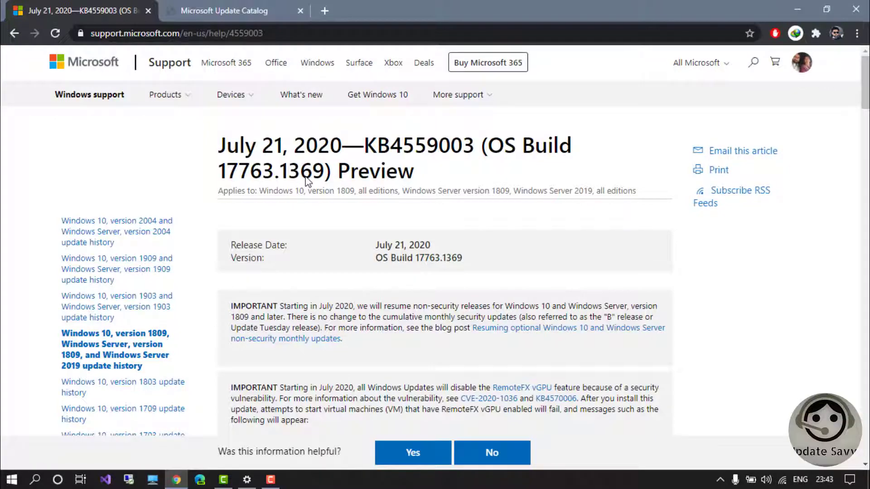
scroll(down, 3)
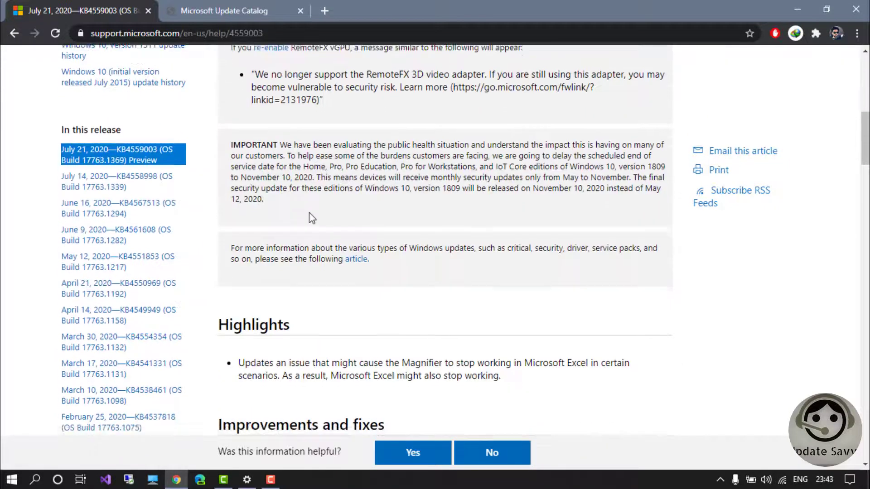
scroll(down, 3)
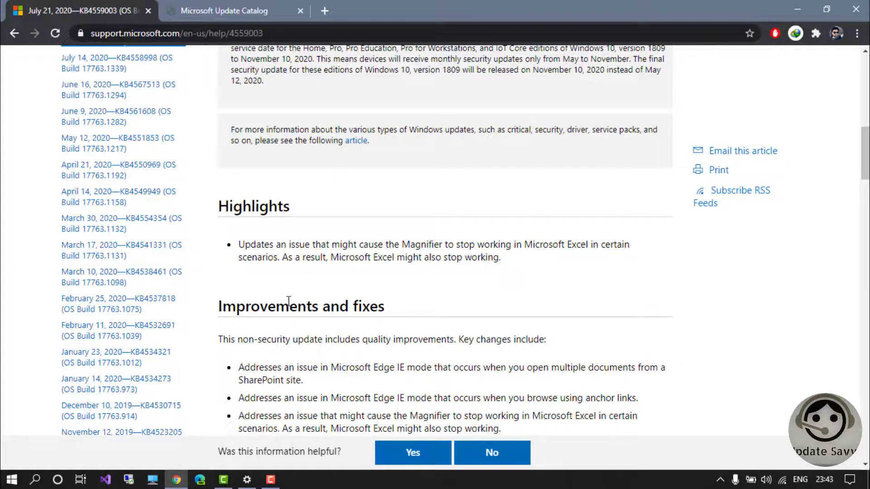
scroll(down, 3)
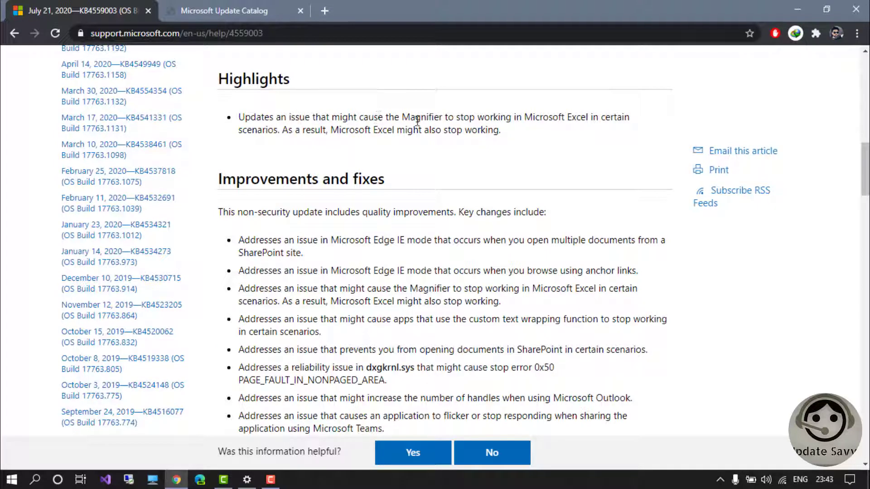
mouse_move(488, 208)
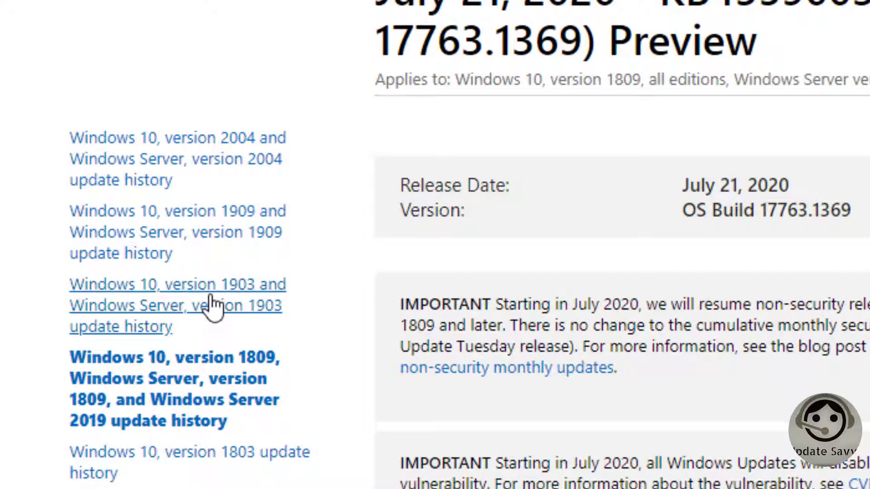
mouse_move(128, 305)
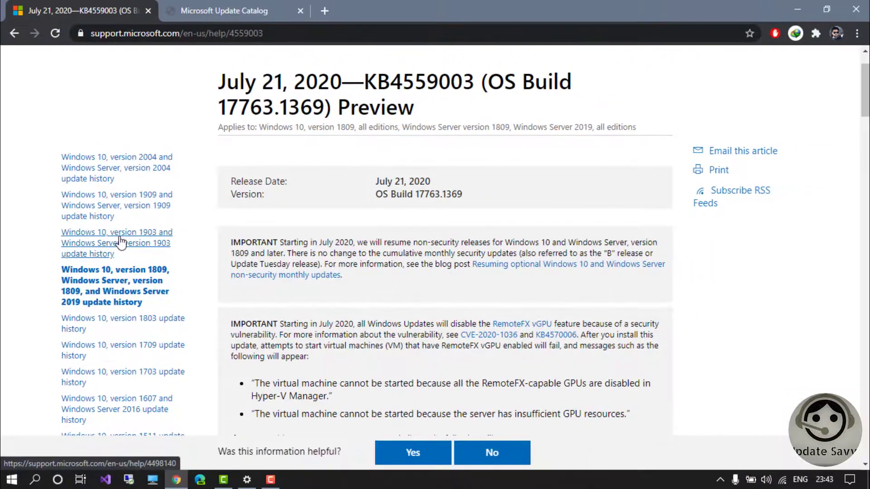
- Via the version 1903 and 1909 update histories, reach the July 21, 2020 KB4559004 article
click(116, 243)
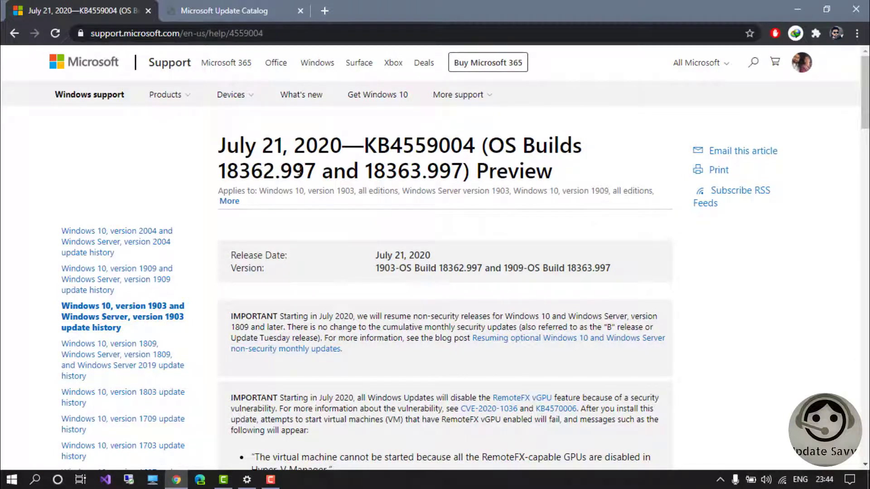
double_click(396, 172)
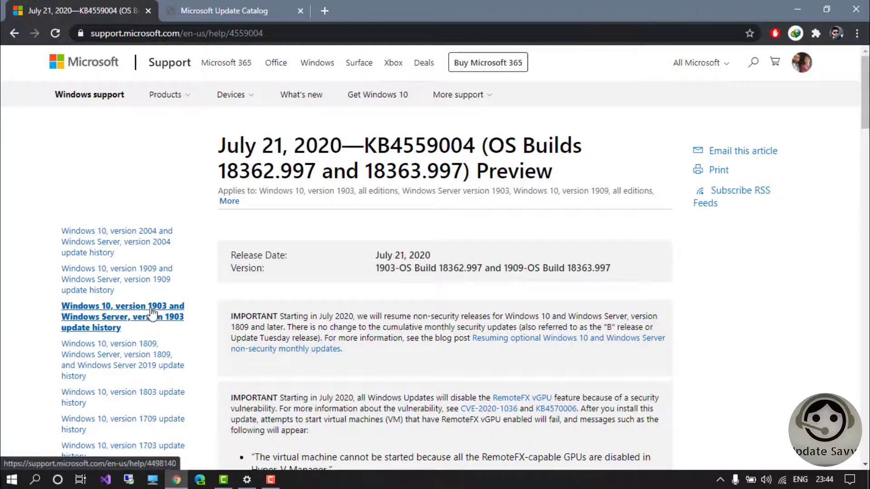
mouse_move(305, 183)
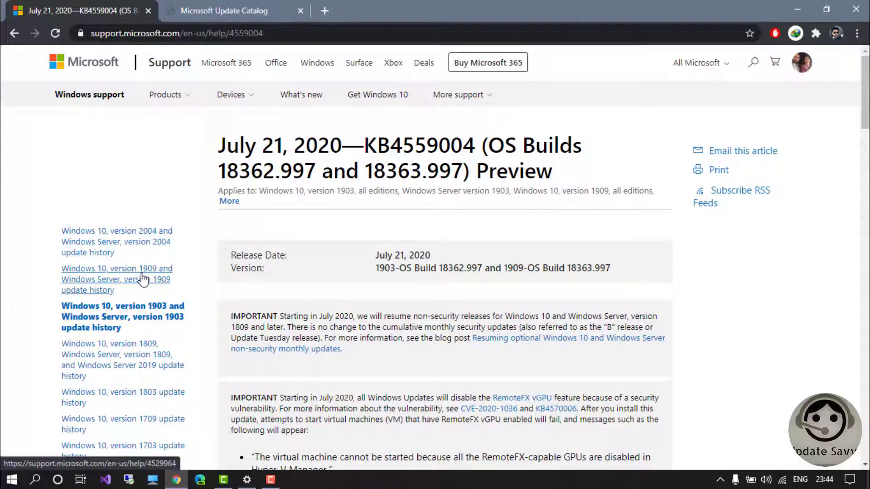
click(117, 279)
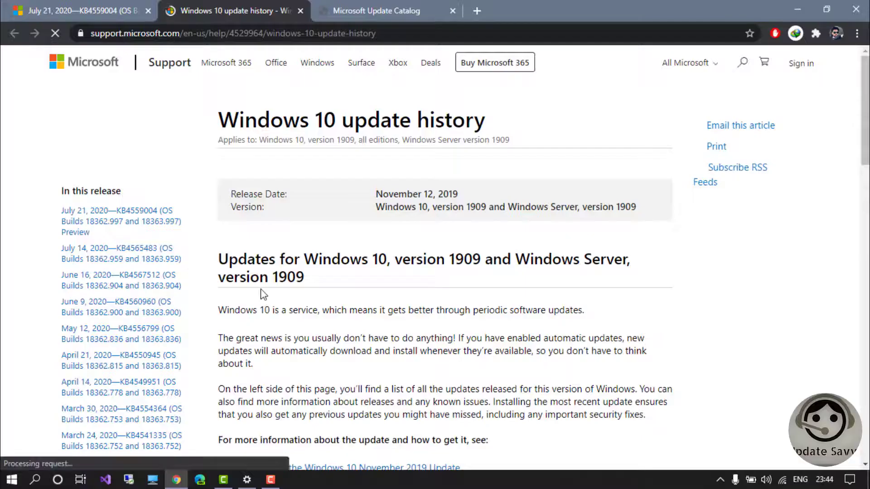
click(117, 221)
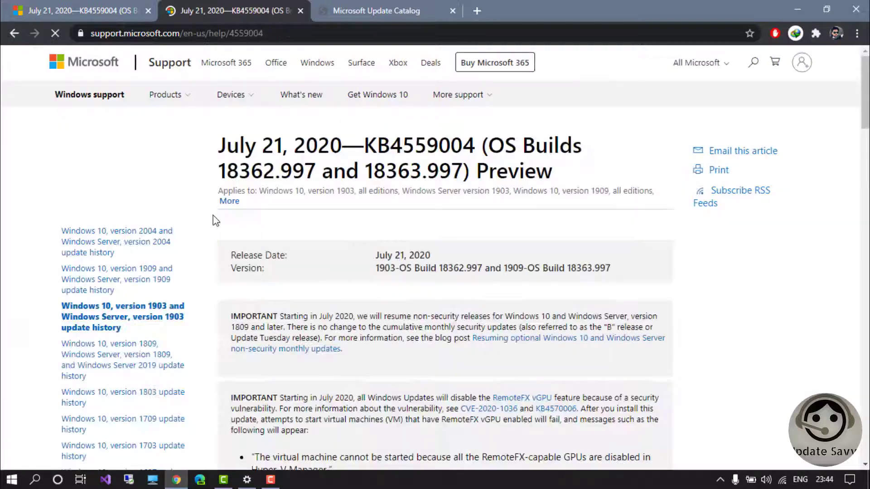
- Review the KB4559004 preview notes, then go to the Windows 10 version 2004 update history
double_click(377, 145)
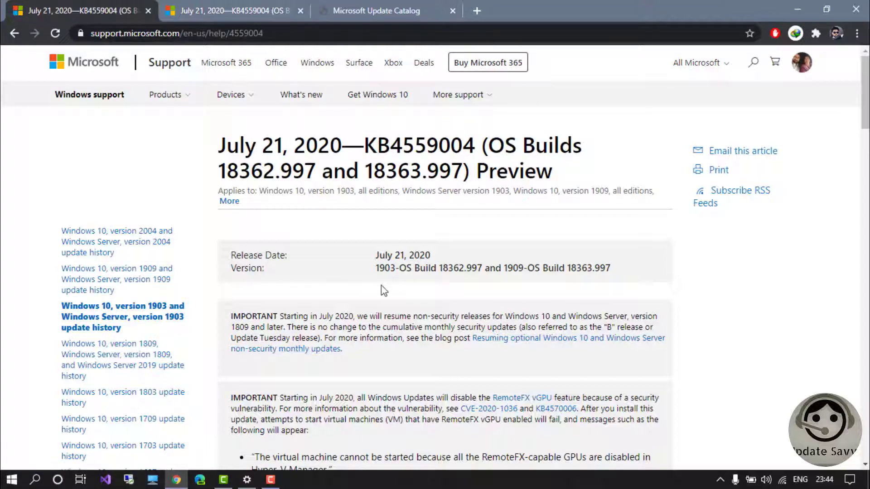
scroll(down, 3)
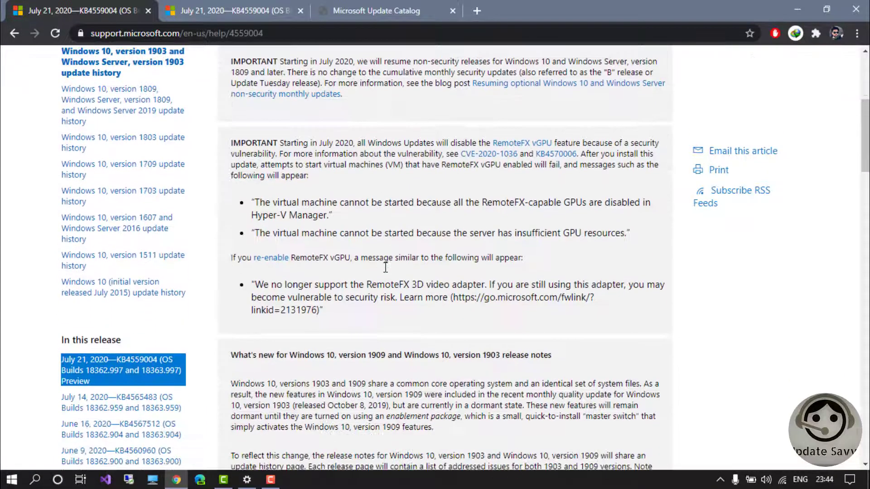
scroll(down, 3)
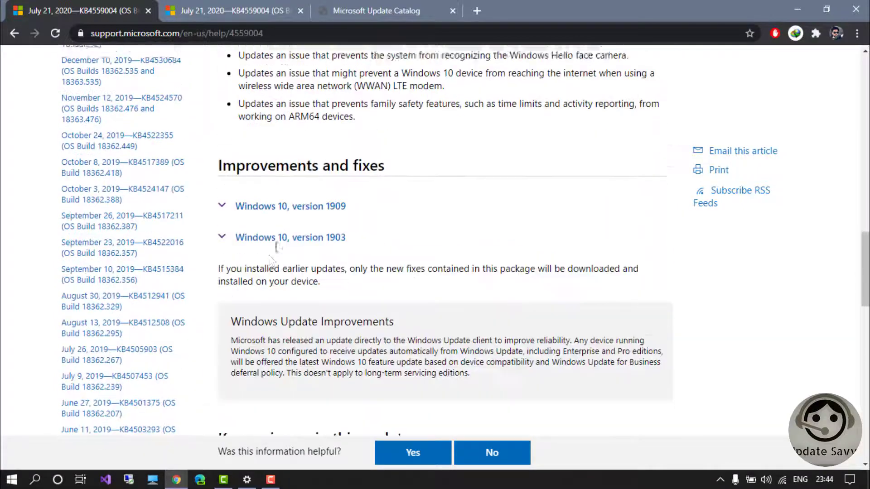
scroll(down, 3)
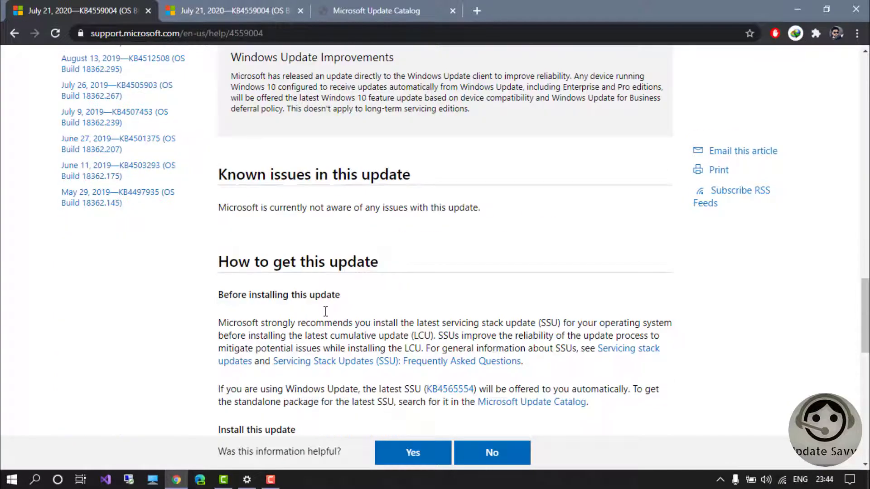
scroll(up, 3)
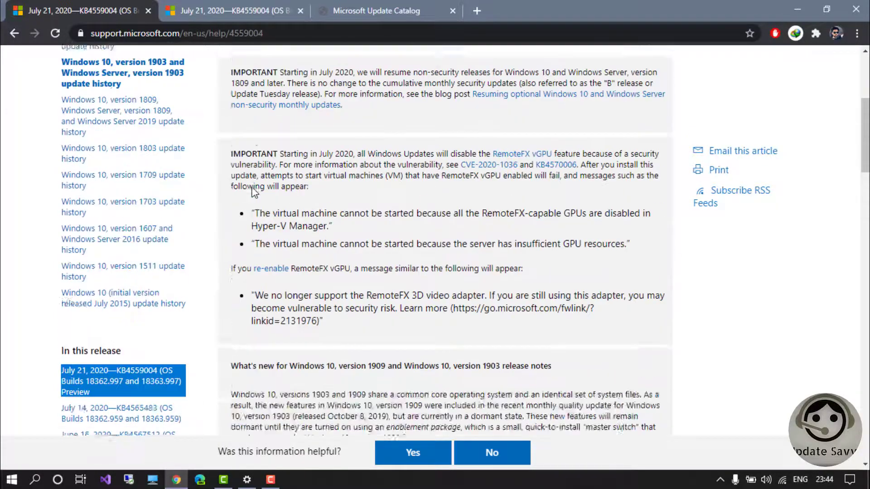
scroll(up, 3)
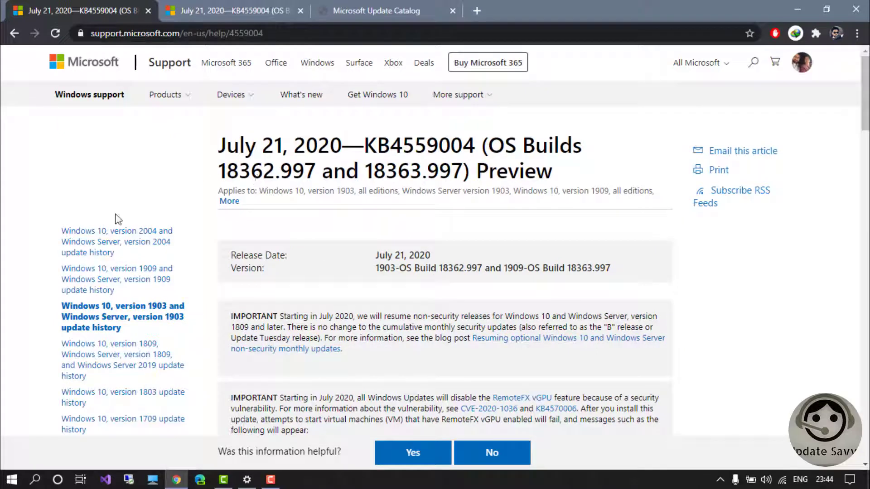
mouse_move(116, 241)
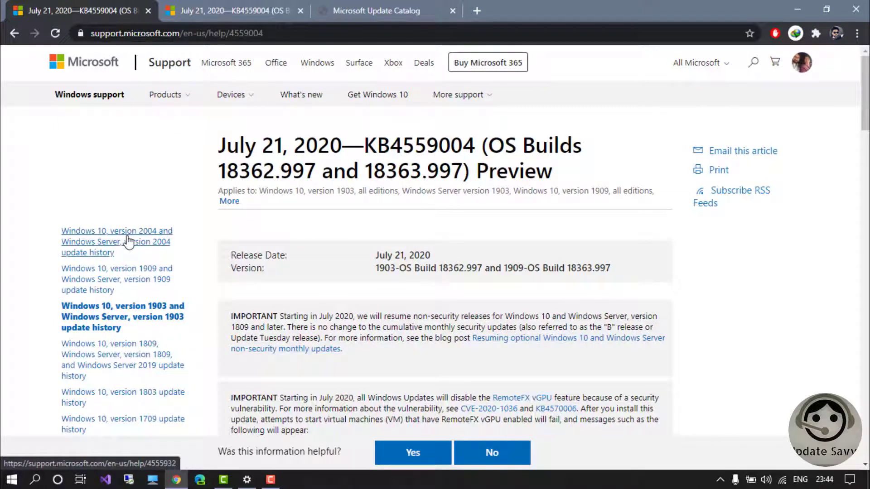
click(117, 241)
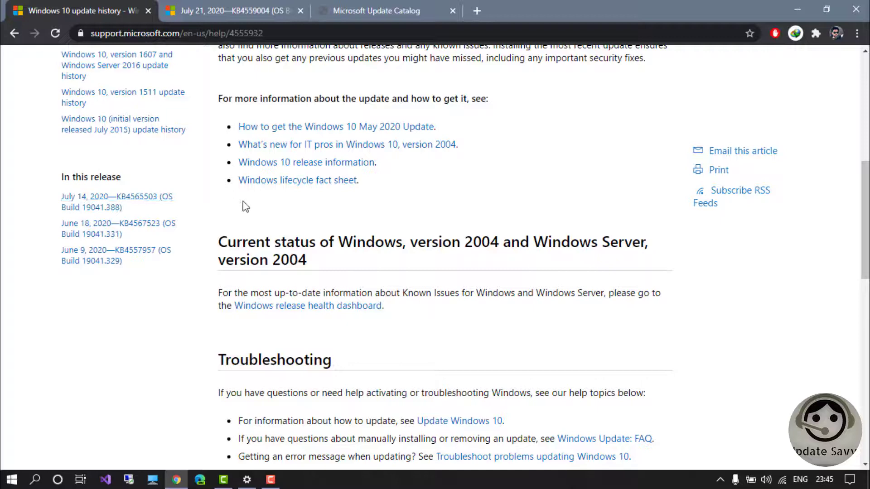
mouse_move(136, 211)
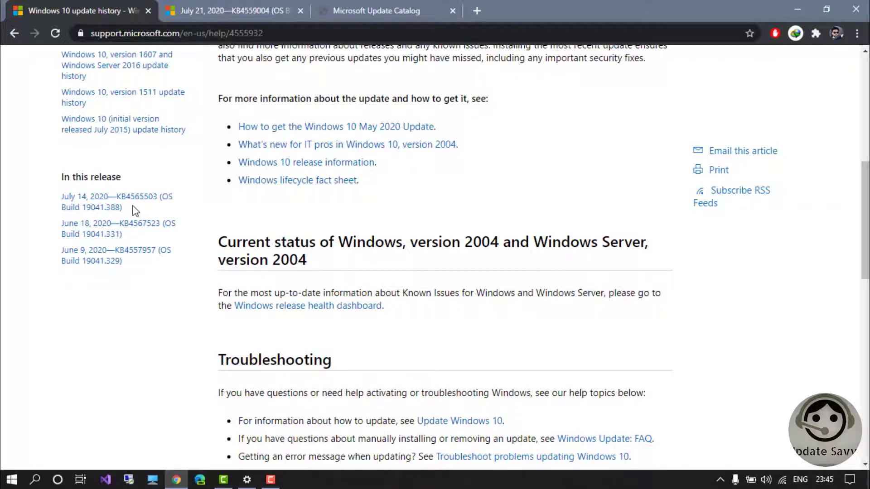
mouse_move(92, 201)
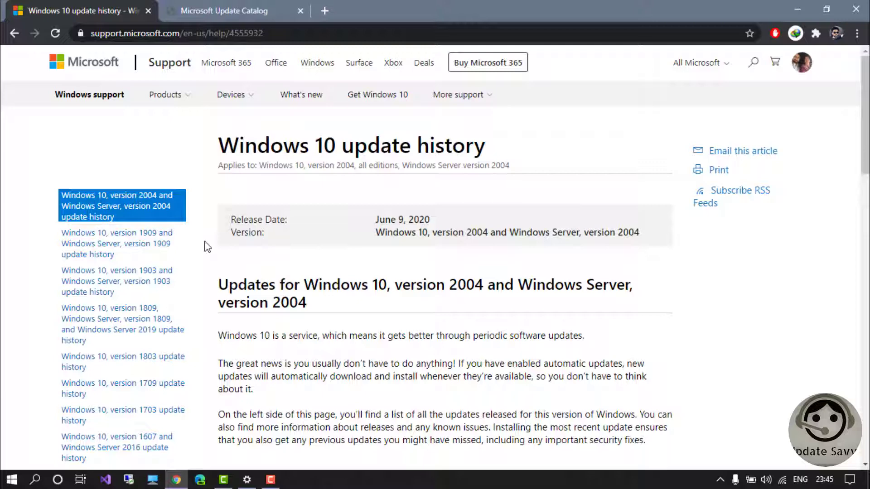
mouse_move(248, 270)
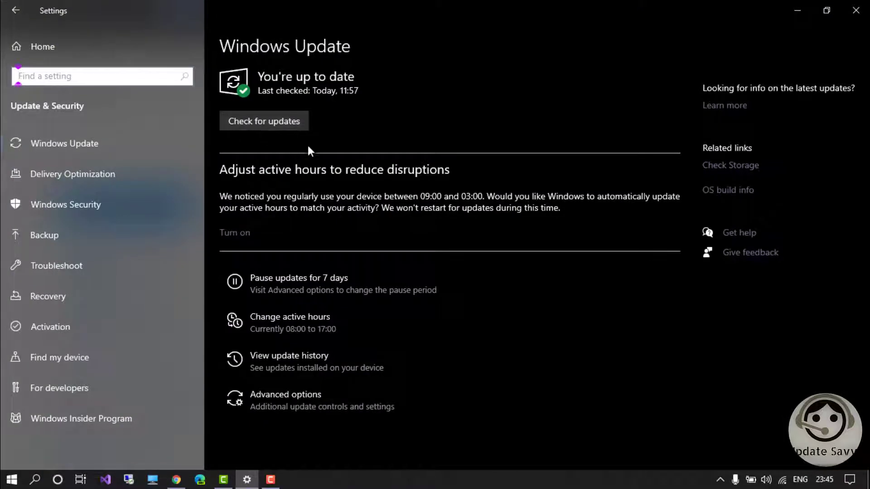
mouse_move(293, 95)
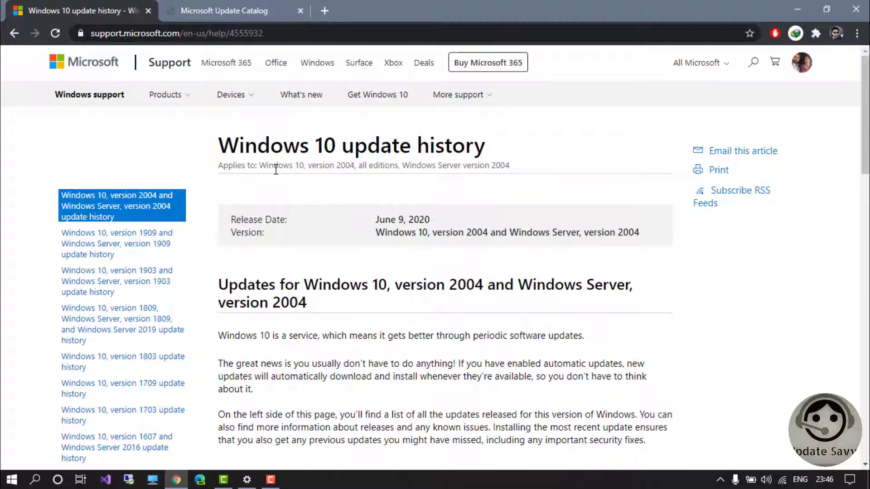
- Select the KB4559004 number from the version 1903 article title and return to the Update Catalog
click(224, 11)
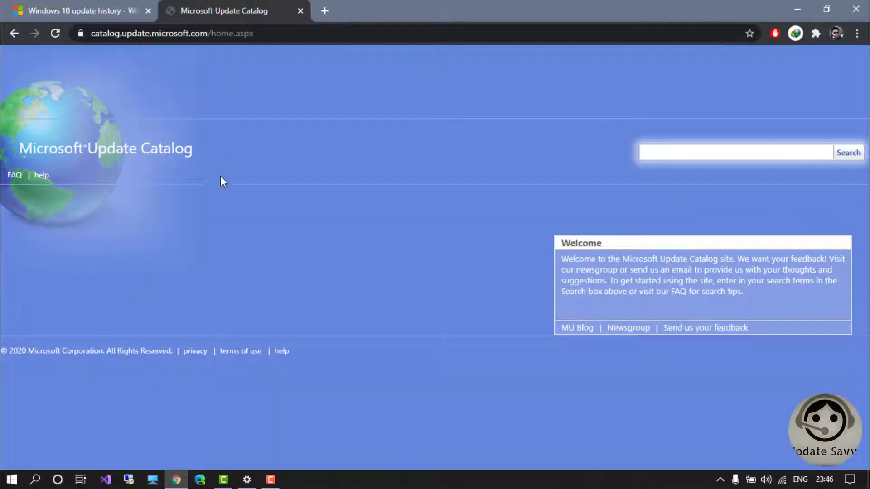
click(78, 11)
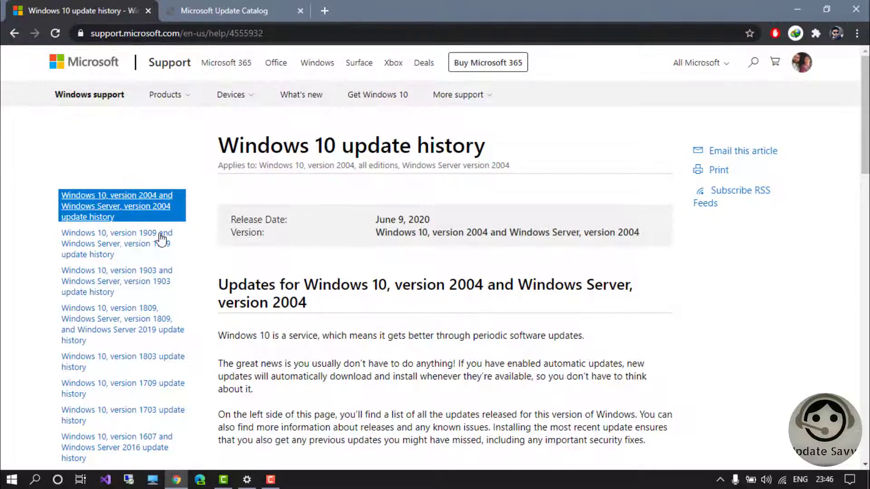
mouse_move(146, 280)
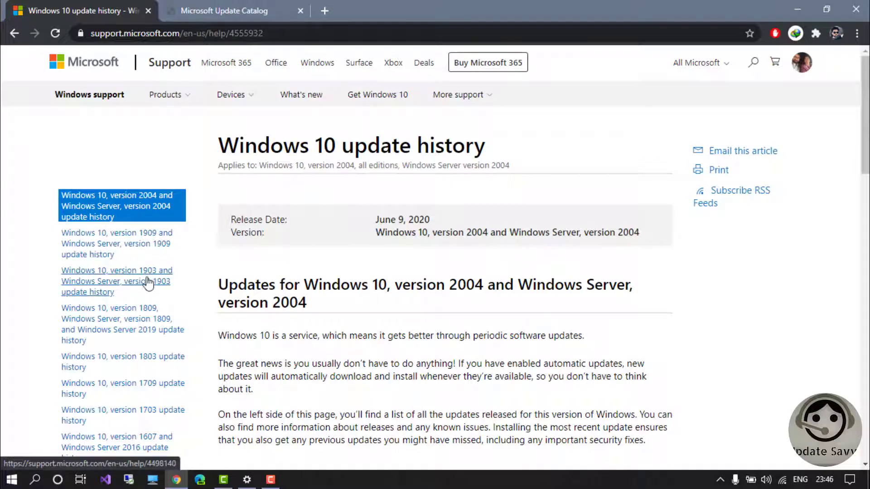
click(117, 281)
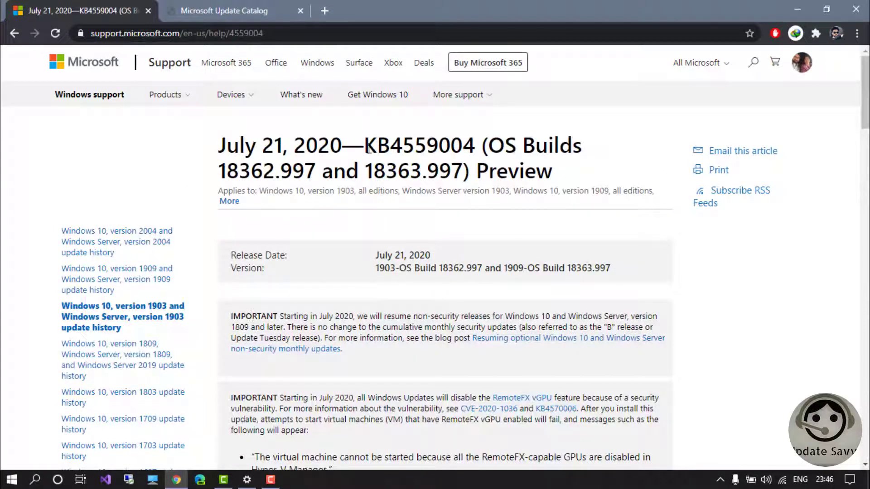
double_click(419, 145)
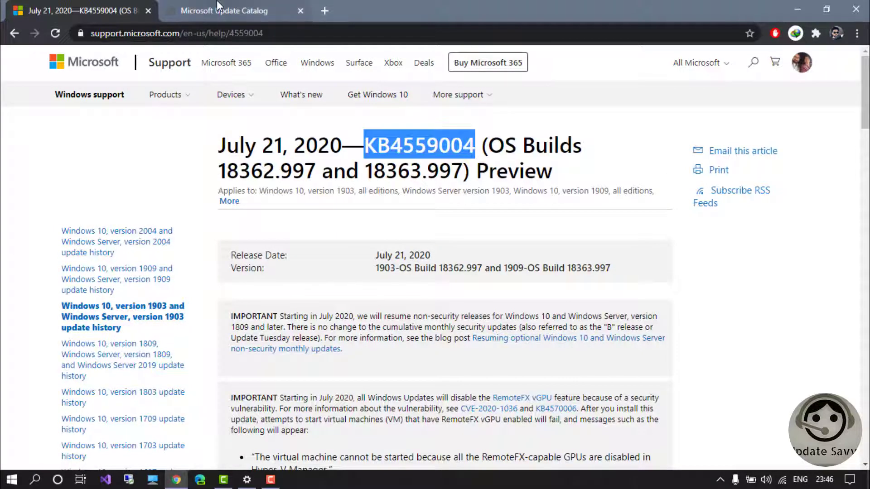
click(224, 11)
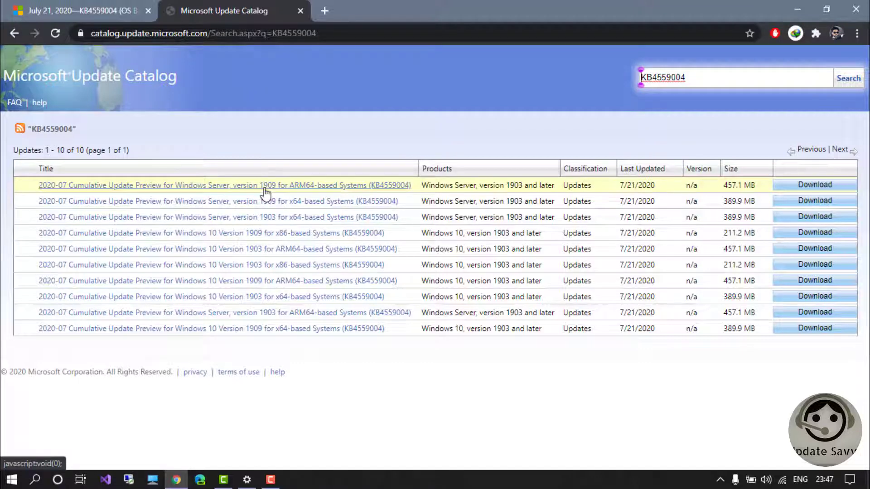
mouse_move(304, 232)
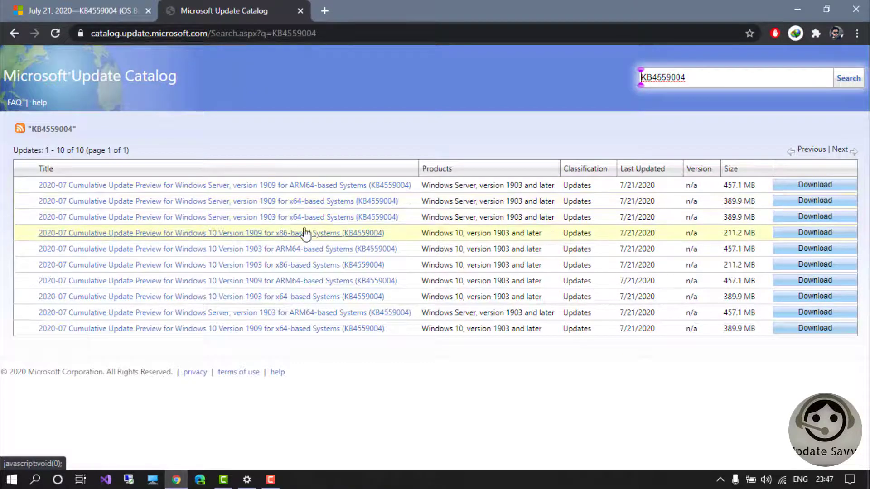
mouse_move(300, 201)
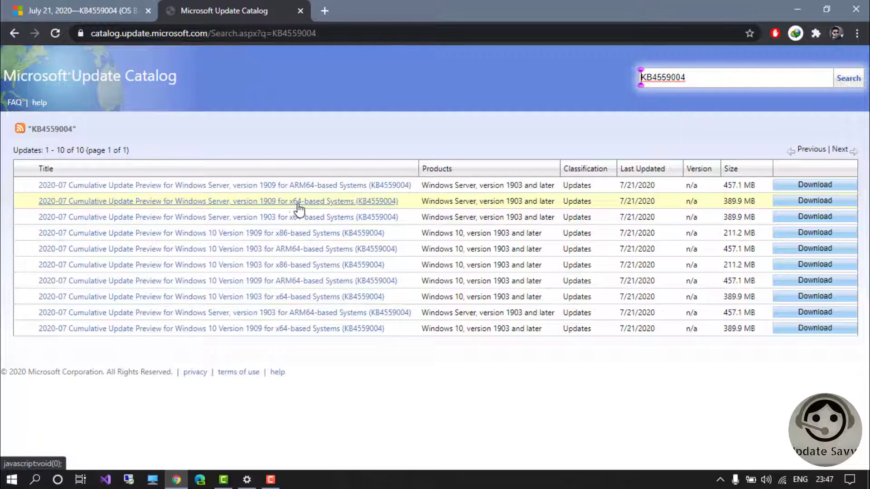
mouse_move(278, 241)
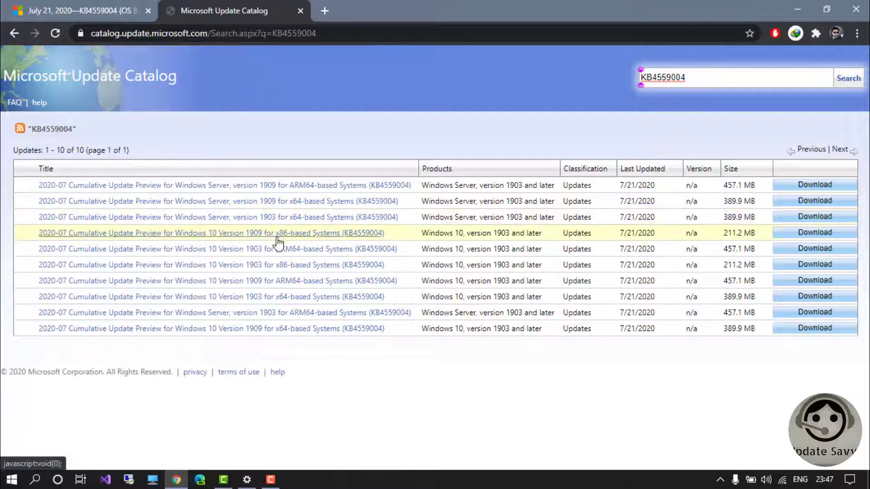
mouse_move(291, 302)
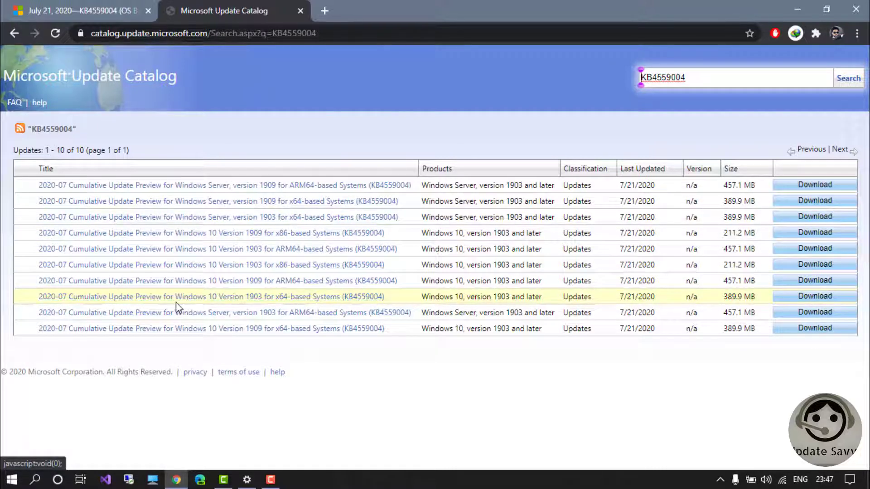
mouse_move(186, 305)
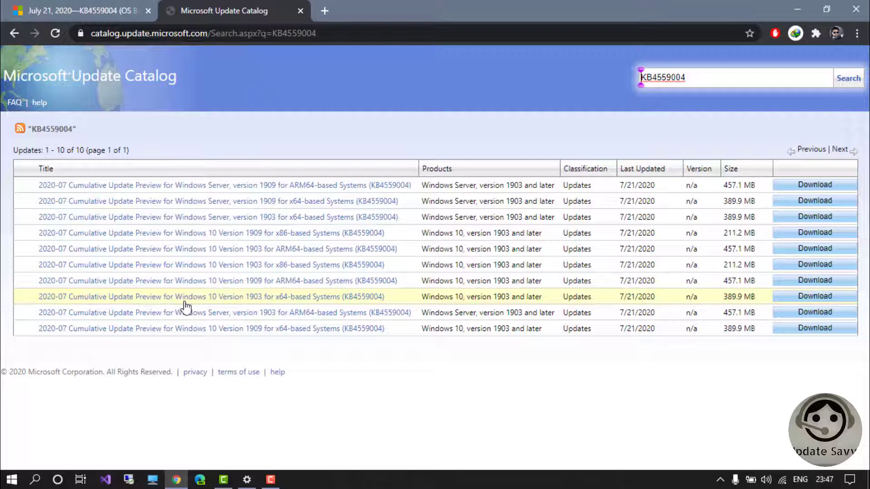
mouse_move(282, 302)
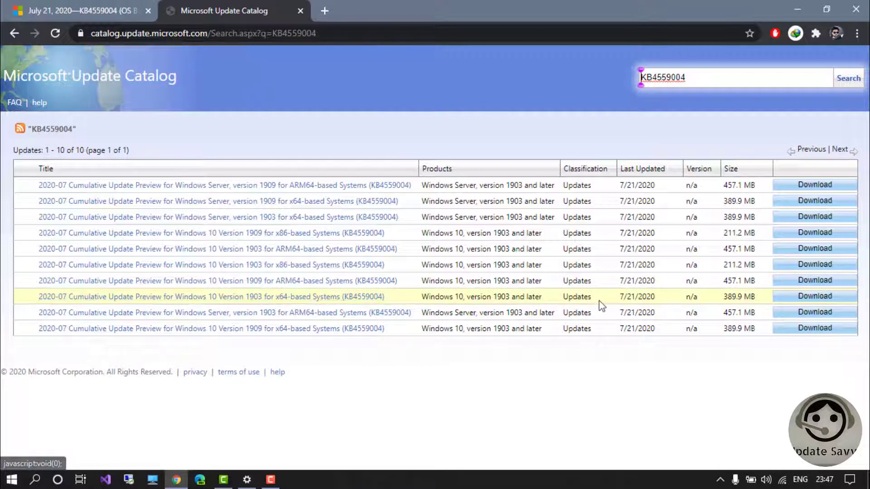
- Download the KB4559004 package for Windows 10 Version 1903 x64-based Systems
click(814, 295)
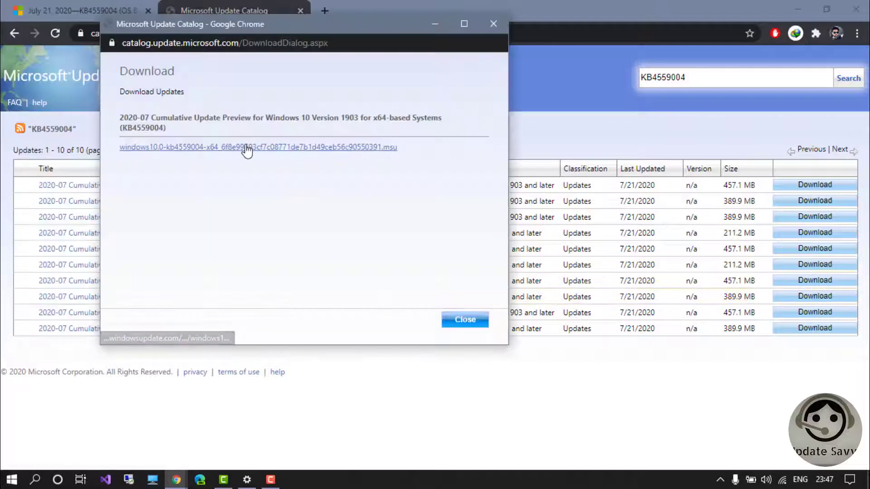
- Start downloading the windows10.0-kb4559004-x64 .msu installer (390 MB)
click(258, 147)
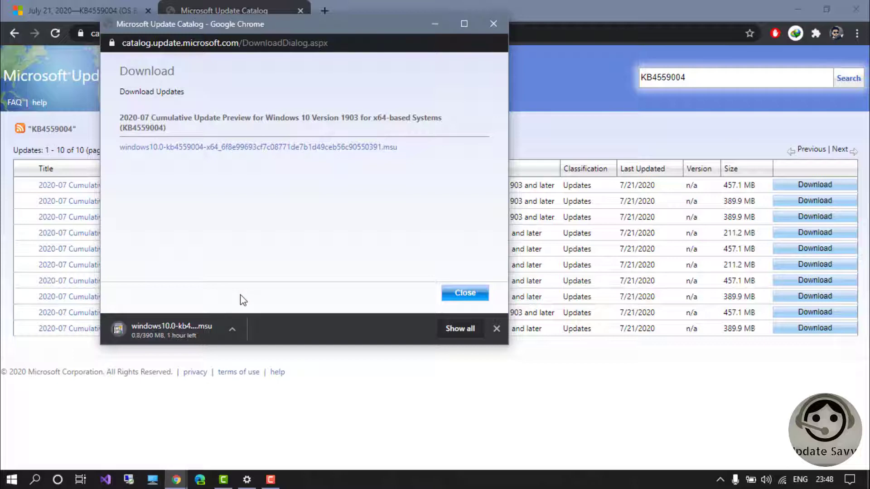
mouse_move(231, 318)
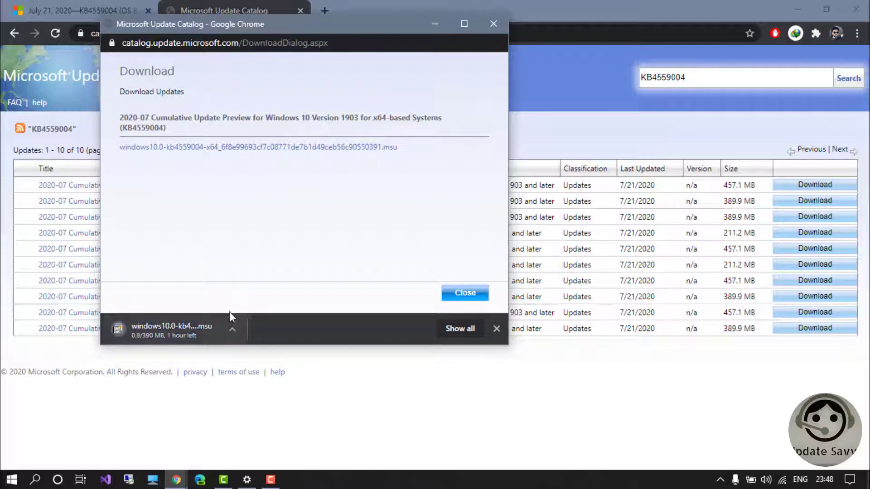
mouse_move(250, 265)
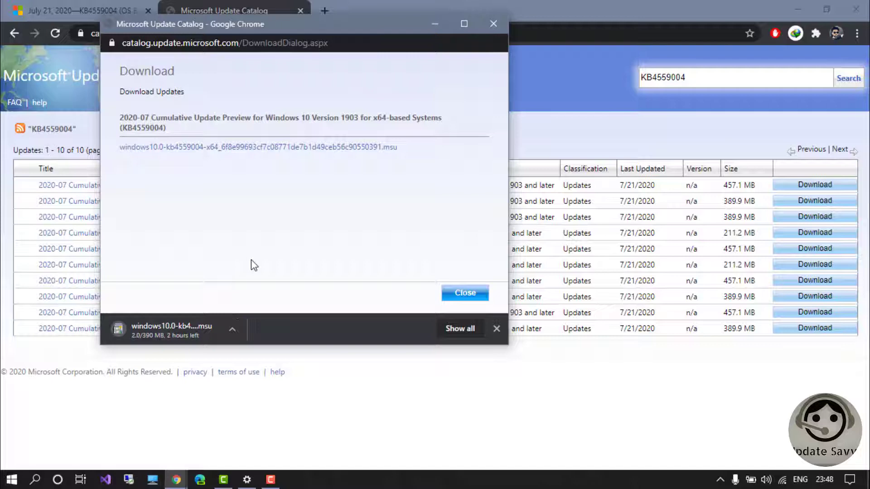